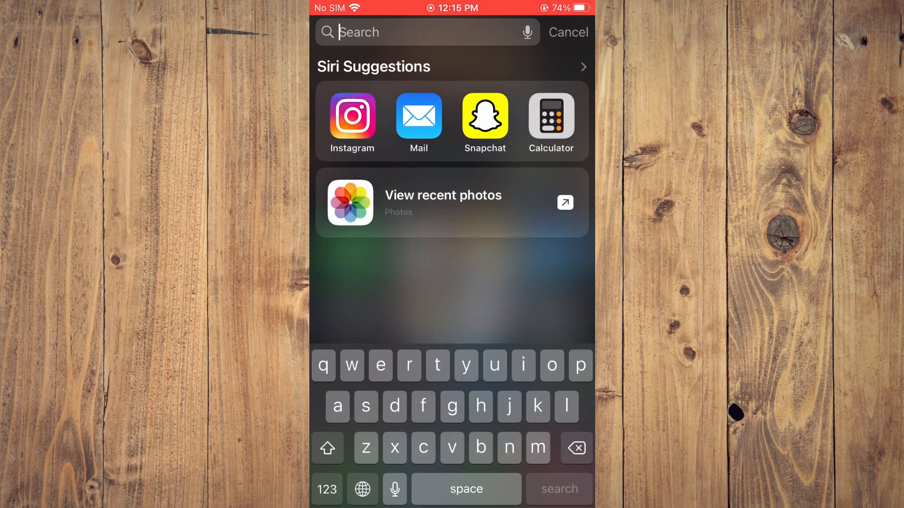
# Launch Snapchat from the Siri Suggestions in Spotlight Search
pyautogui.click(484, 115)
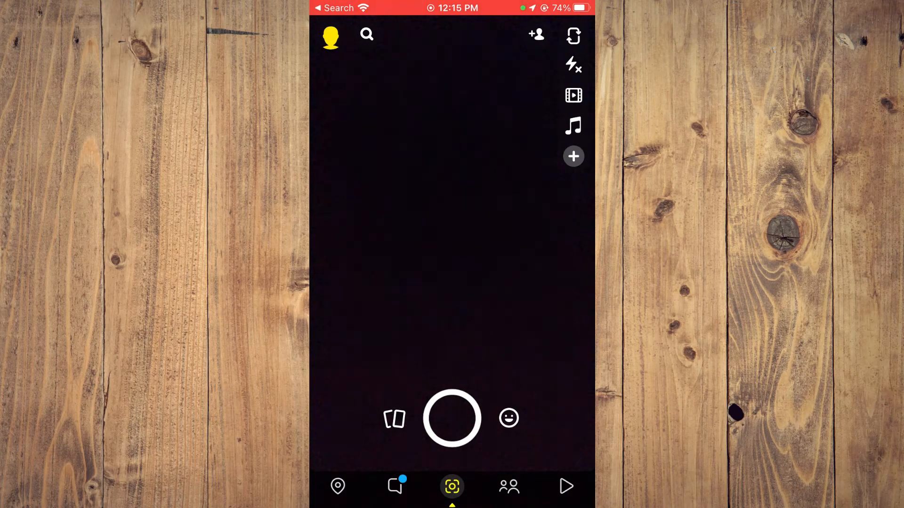
# Reach Memories settings via profile and Settings, and view the Save Button destination choices
pyautogui.click(332, 37)
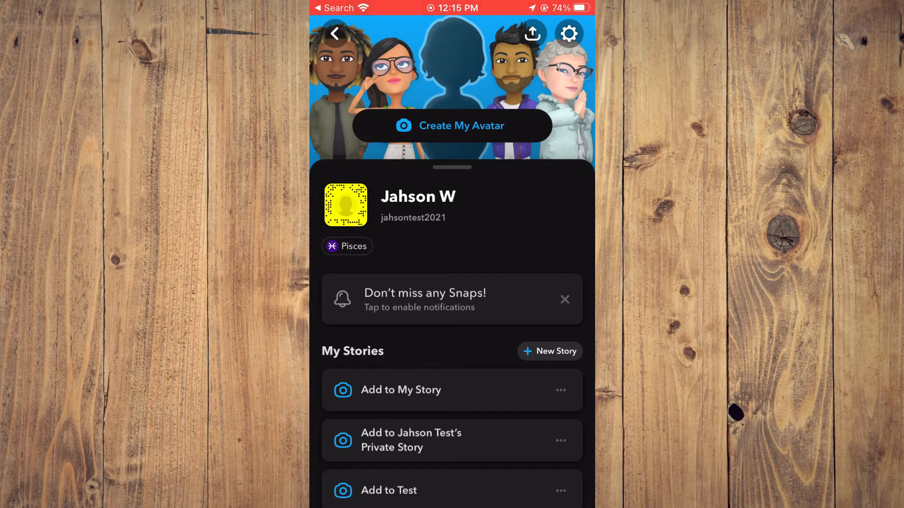
pyautogui.click(570, 32)
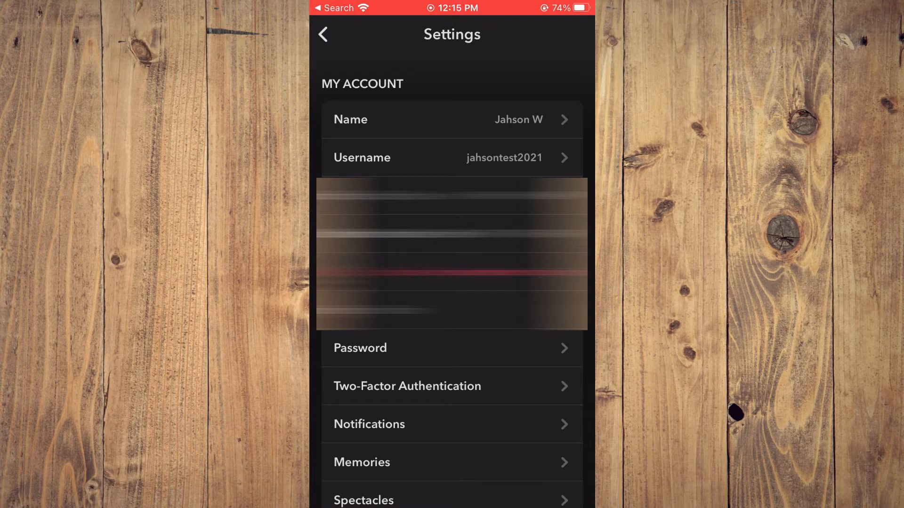
pyautogui.click(362, 462)
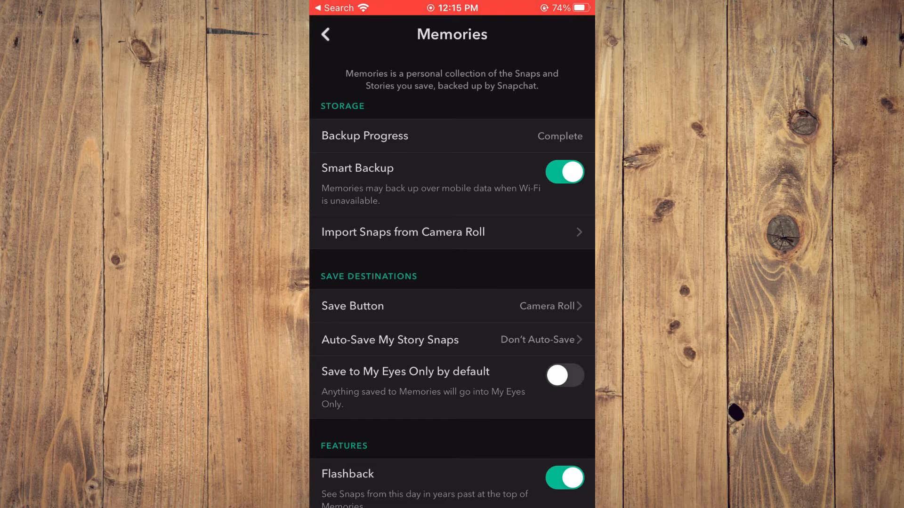
pyautogui.click(353, 306)
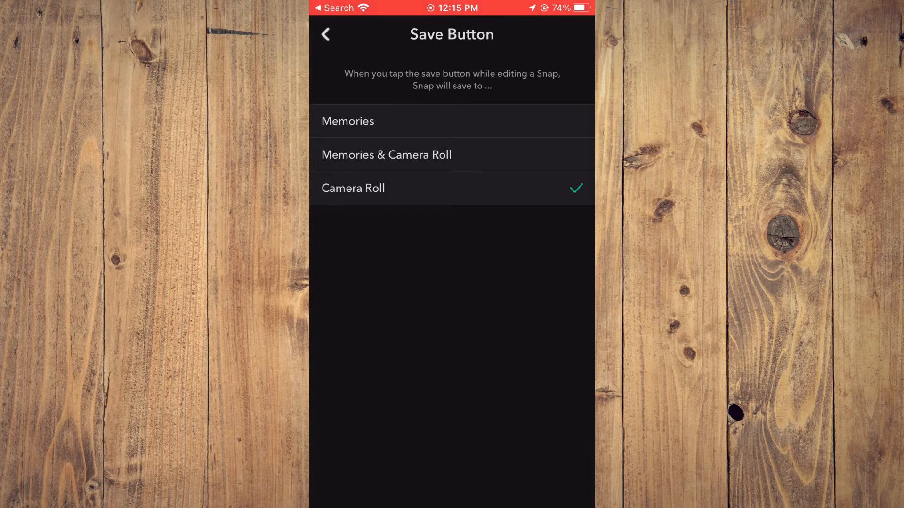
# Keep Camera Roll as the save destination and set Auto-Save My Story Snaps to Memories
pyautogui.click(327, 34)
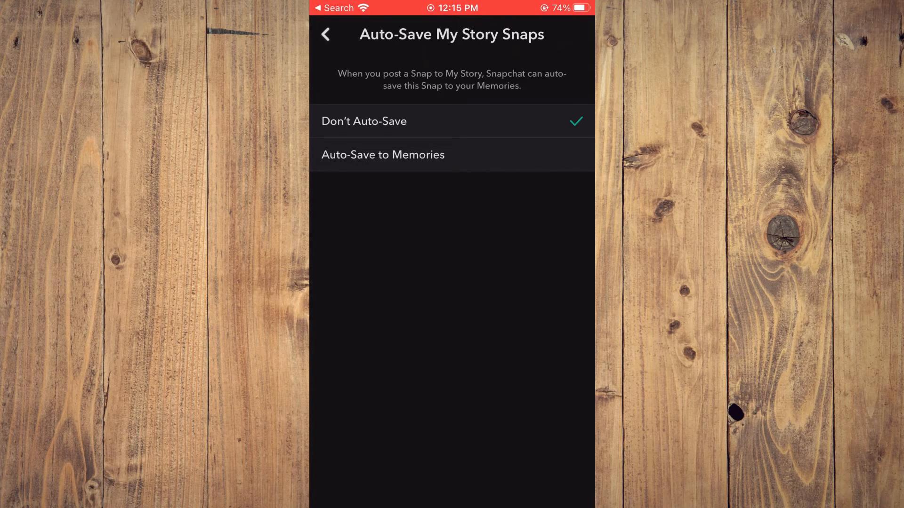
pyautogui.click(383, 155)
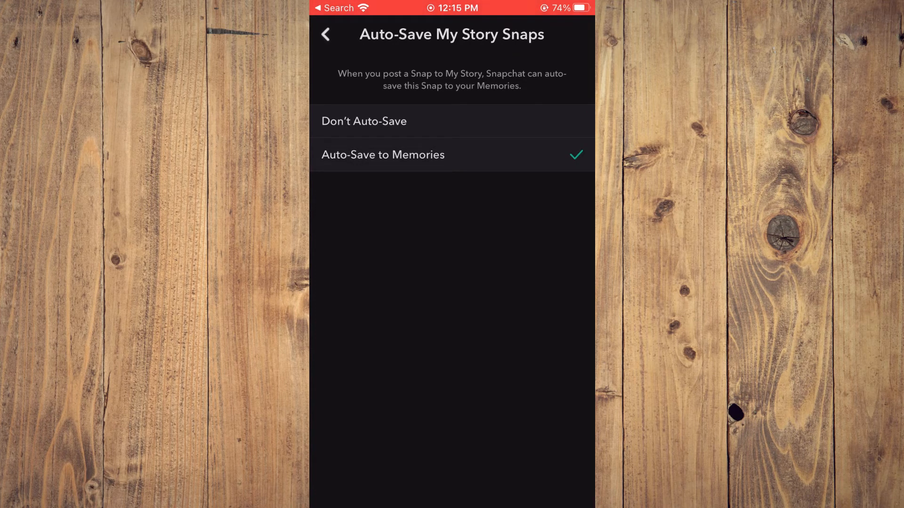
# Back out of the settings pages to the Snapchat camera screen
pyautogui.click(328, 34)
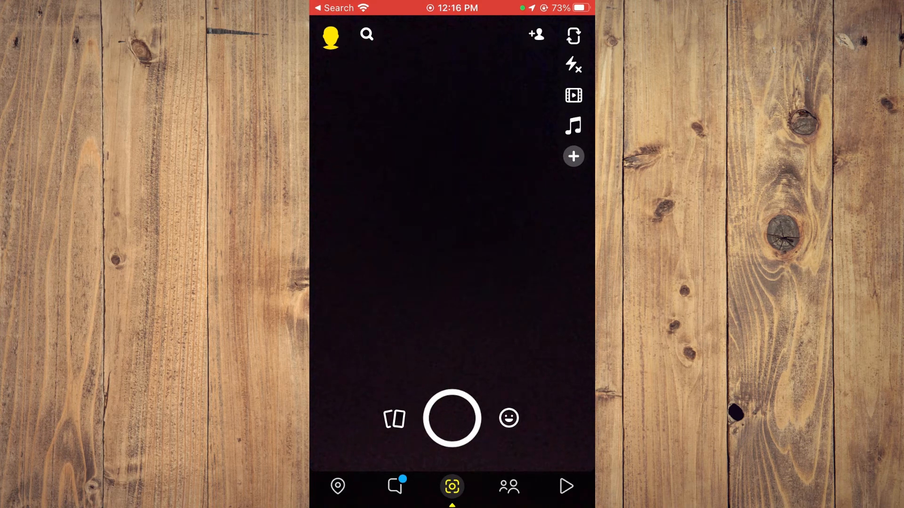
# Capture a snap with the shutter and save it
pyautogui.click(452, 418)
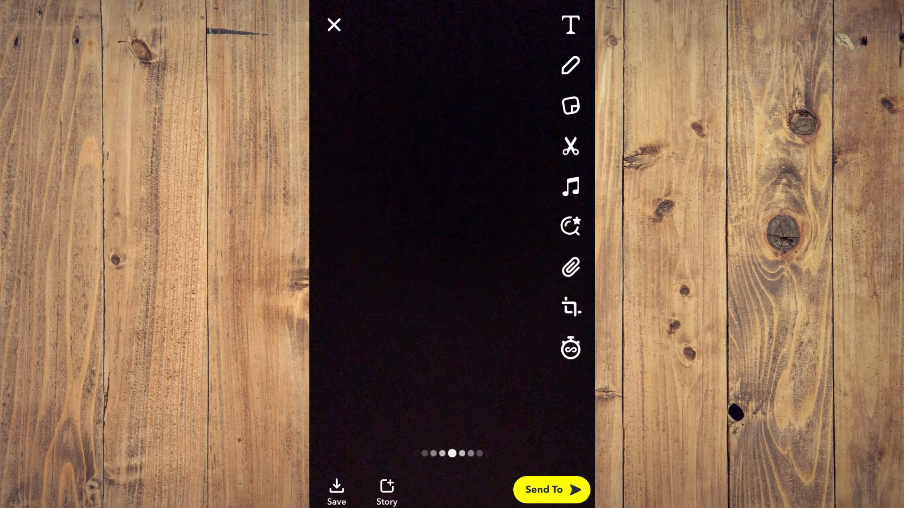
pyautogui.click(337, 489)
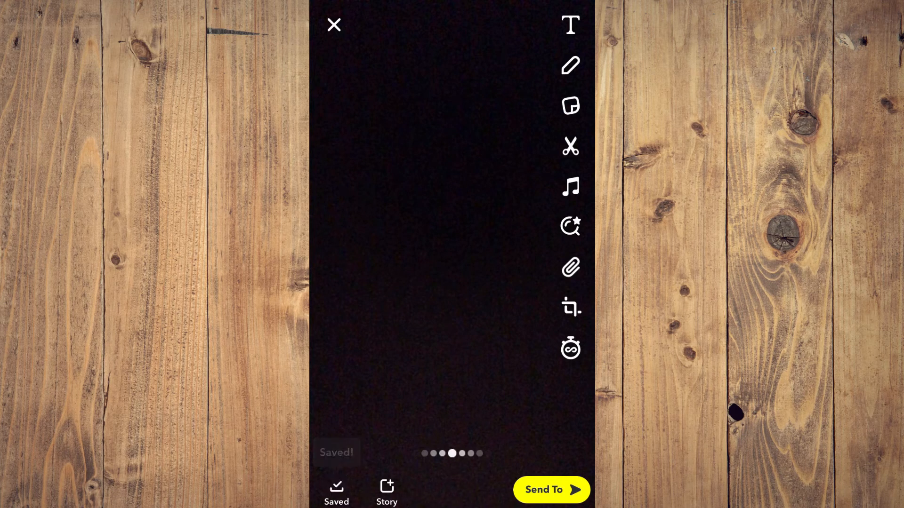